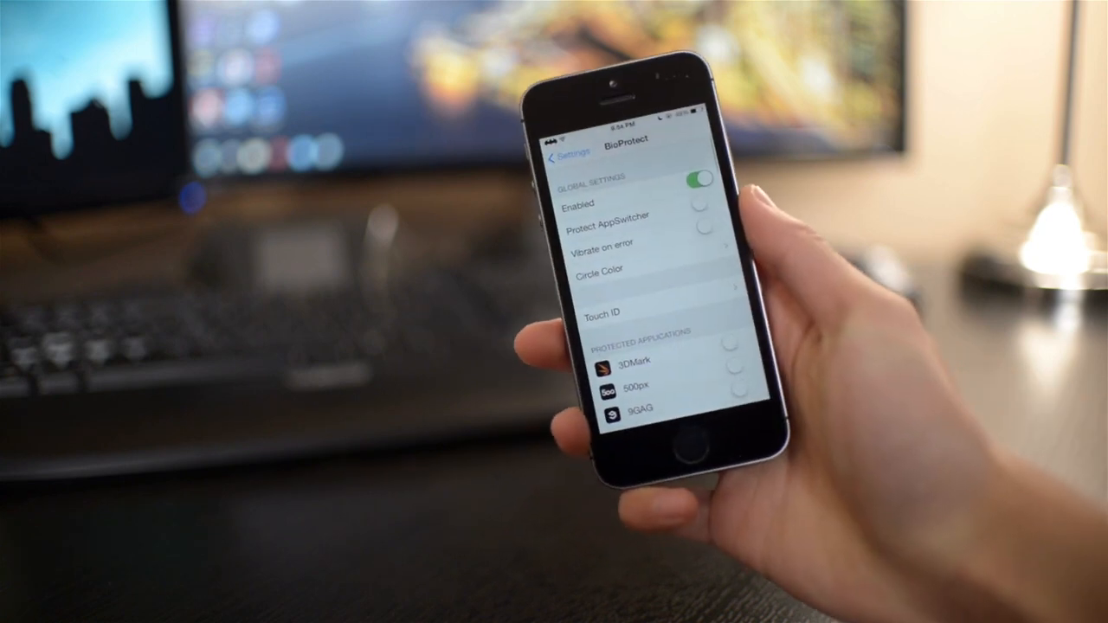
{"action": "scroll", "scroll_direction": "down", "scroll_amount": 3}
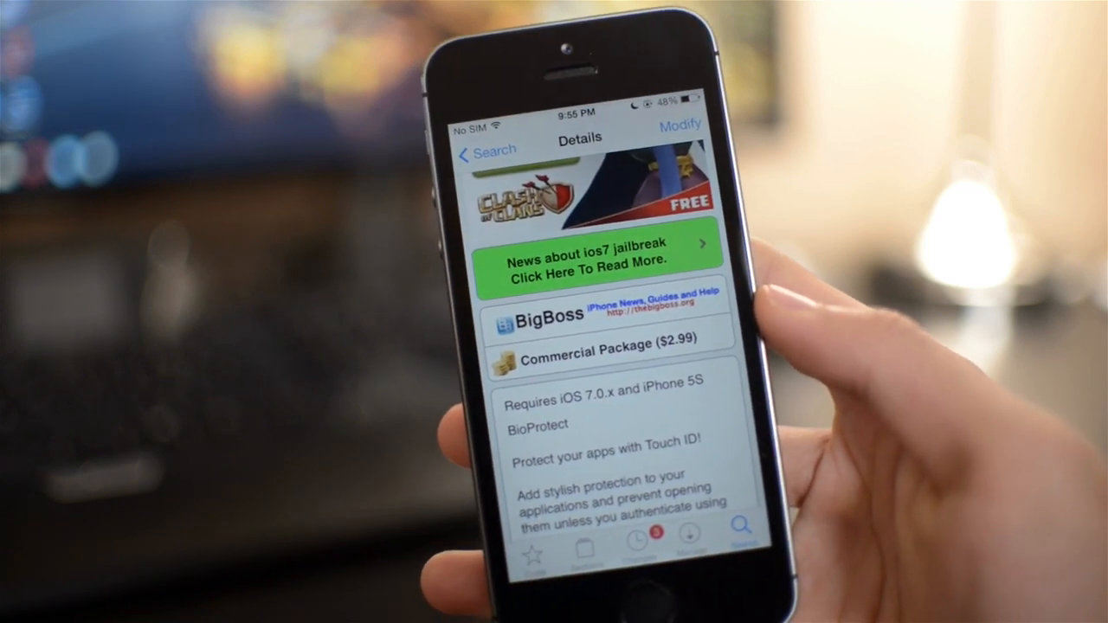
{"action": "scroll", "scroll_direction": "down", "scroll_amount": 3}
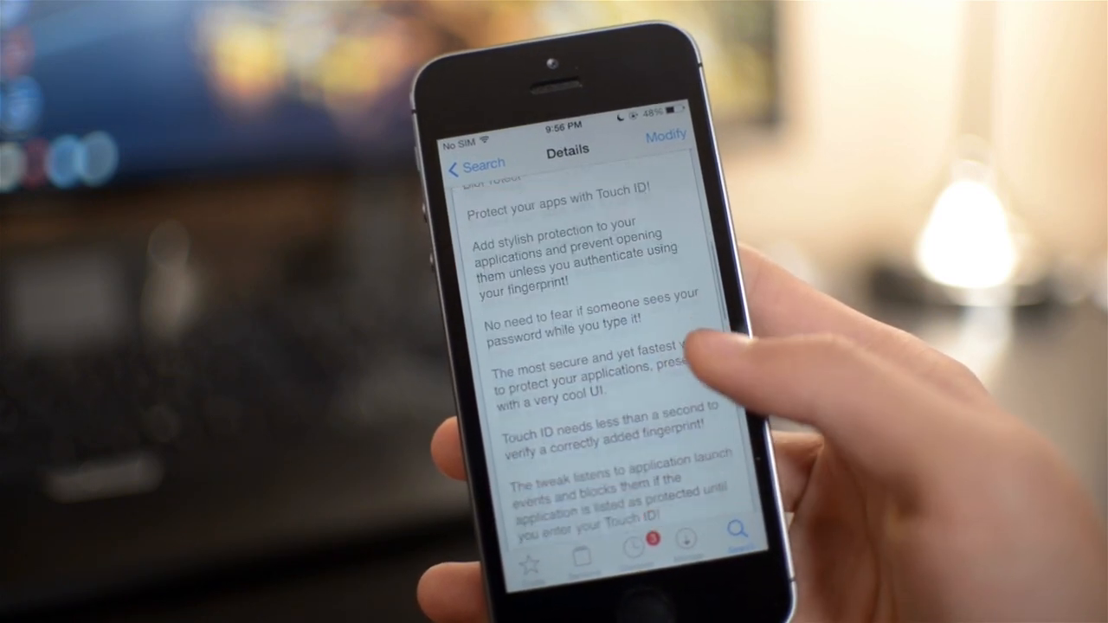